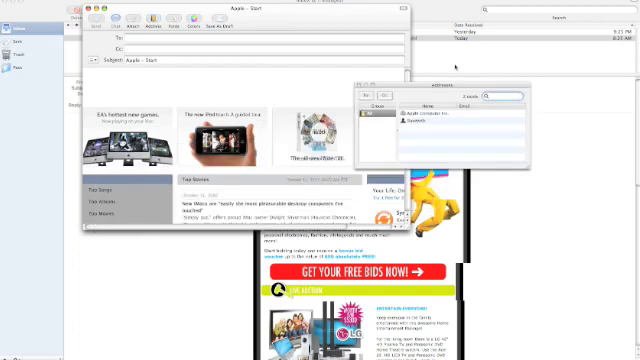
Close the Mail compose window and Addresses panel to reveal Safari's Apple start page
{"action": "left_click", "coordinate": [425, 125]}
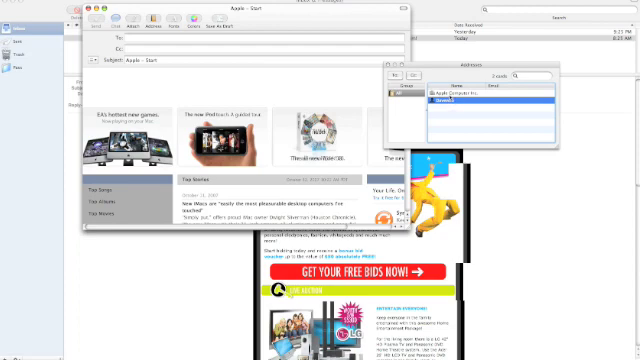
{"action": "left_click", "coordinate": [480, 96]}
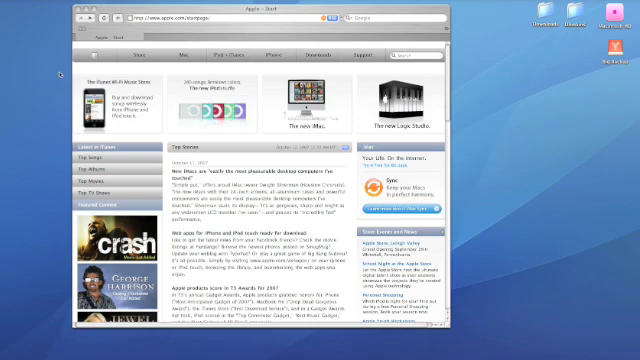
{"action": "mouse_move", "coordinate": [58, 72]}
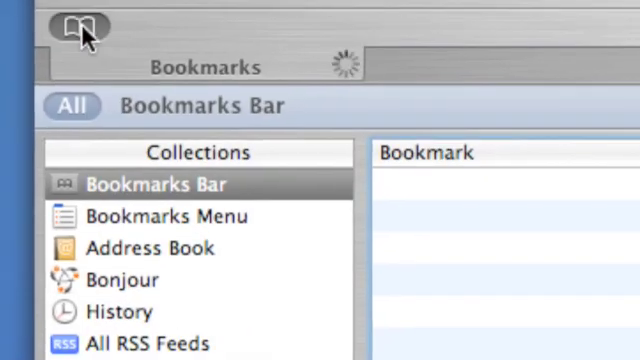
{"action": "left_click", "coordinate": [78, 28]}
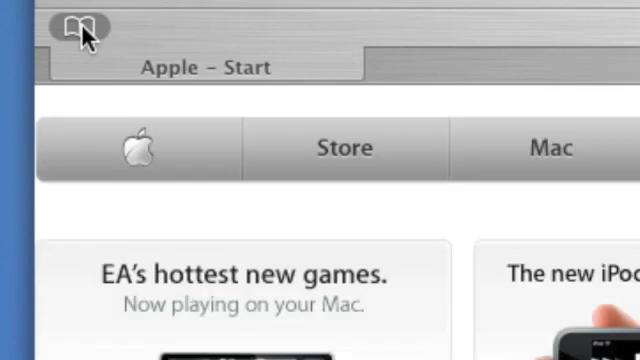
{"action": "left_click", "coordinate": [75, 27]}
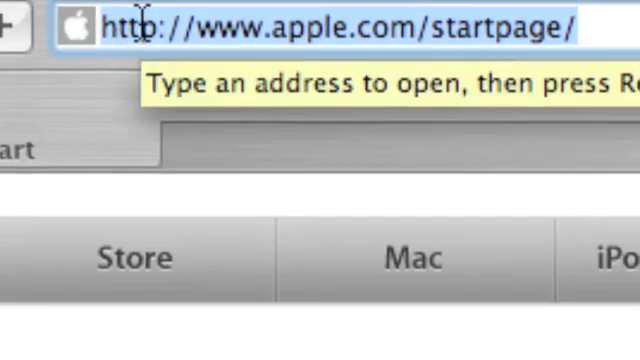
Start typing a new website address over the Apple start page URL
{"action": "type", "text": "theage.com.au/"}
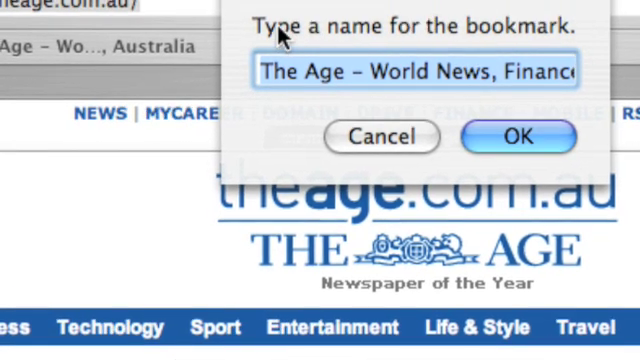
Set The Age bookmark prompt to save into the Bookmarks Bar
{"action": "left_click", "coordinate": [517, 137]}
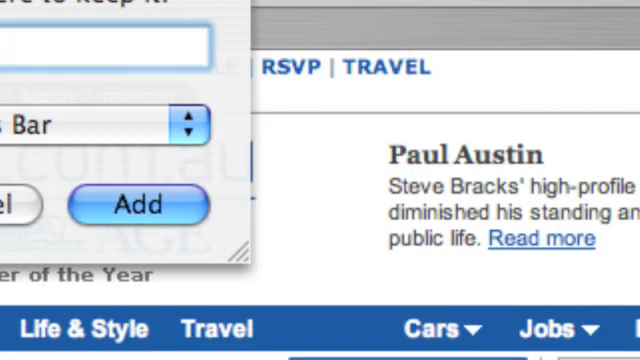
Save The Age homepage as a bookmark named 'The Age' in the News folder
{"action": "type", "text": "The Age"}
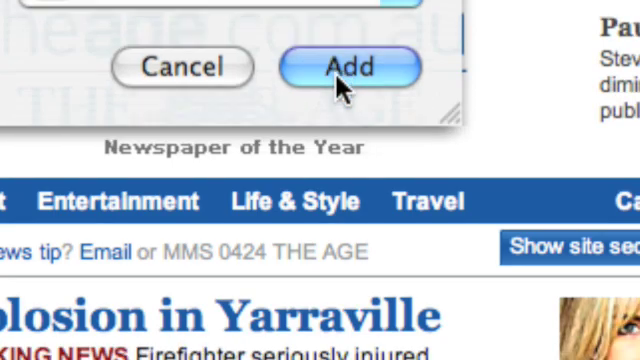
{"action": "left_click", "coordinate": [350, 67]}
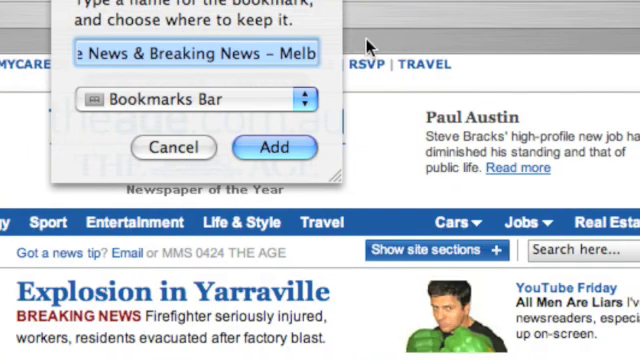
{"action": "type", "text": "The Age"}
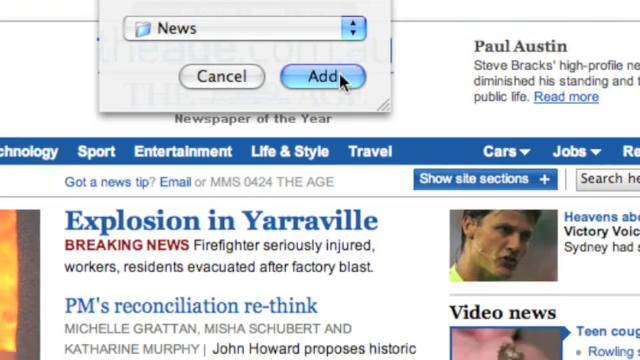
{"action": "left_click", "coordinate": [322, 76]}
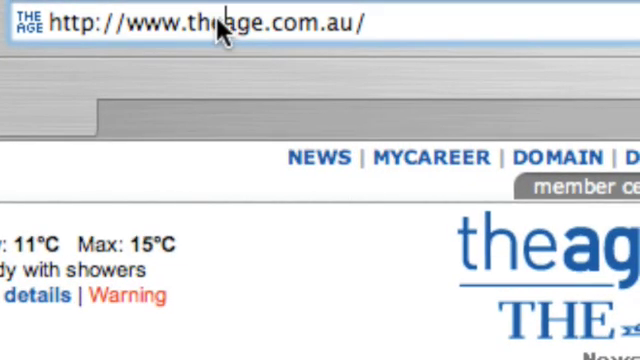
{"action": "double_click", "coordinate": [205, 22]}
{"action": "type", "text": "her"}
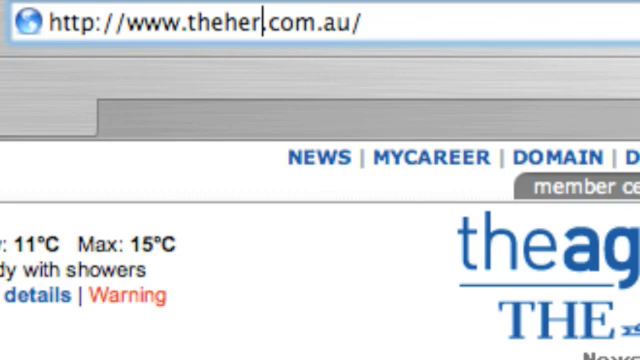
{"action": "type", "text": "ald"}
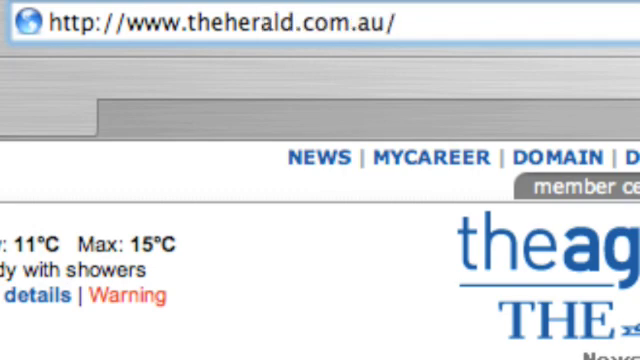
{"action": "left_click", "coordinate": [220, 24]}
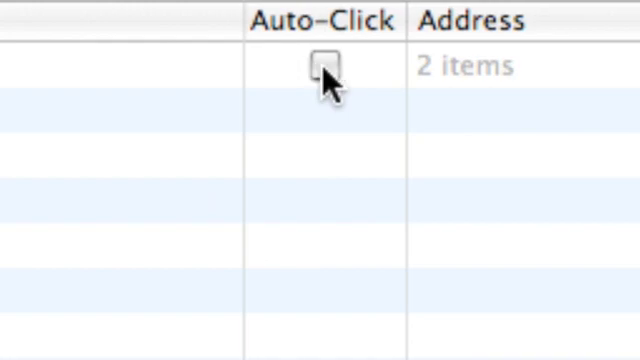
Tick Auto-Click on the News folder so its two bookmarks open in tabs
{"action": "left_click", "coordinate": [324, 65]}
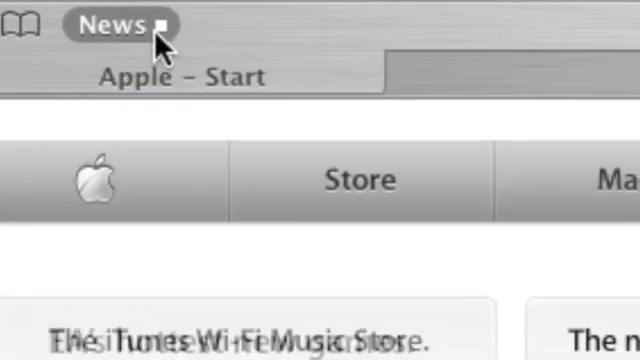
{"action": "mouse_move", "coordinate": [110, 24]}
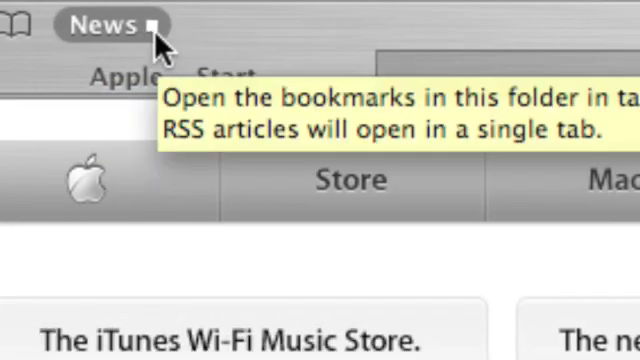